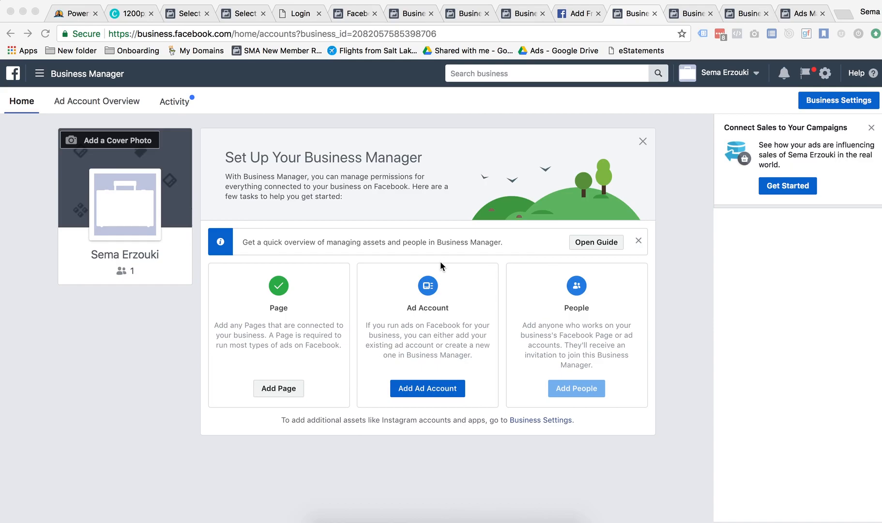
{"action": "mouse_move", "coordinate": [418, 388]}
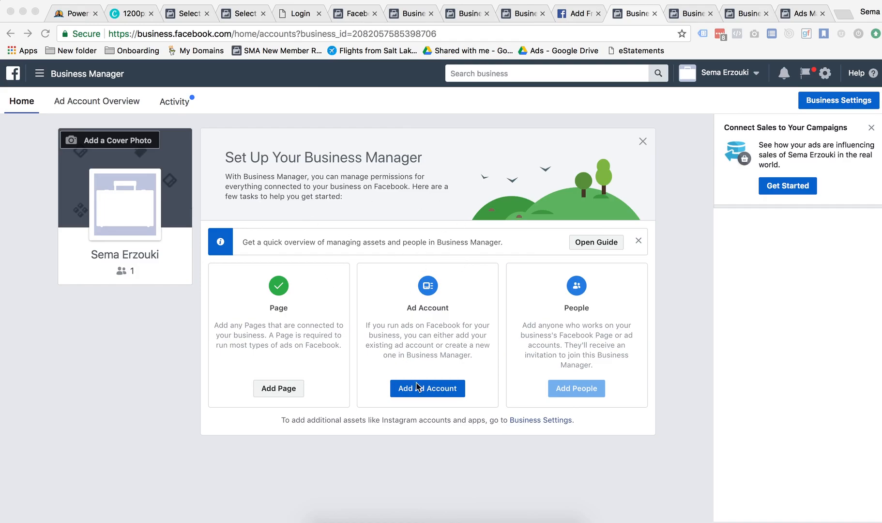
{"action": "mouse_move", "coordinate": [430, 393]}
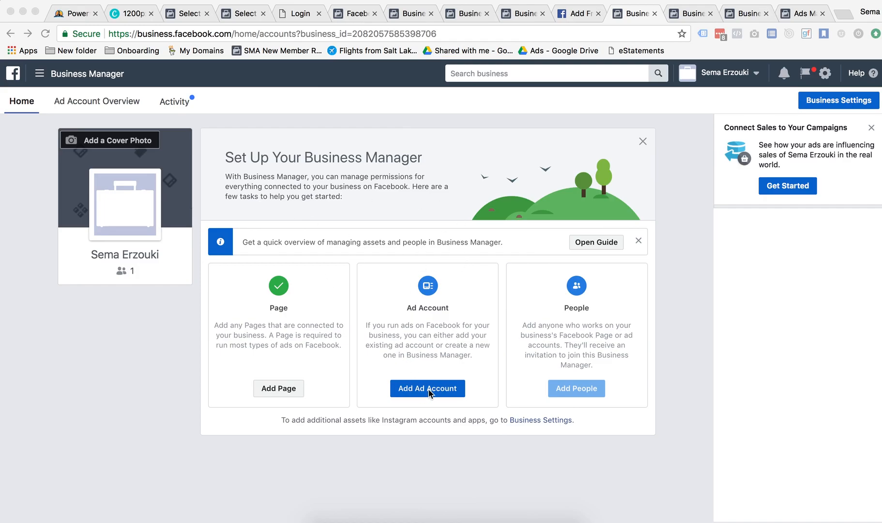
Open the Add Ad Accounts dialog from the home page's Ad Account card.
{"action": "left_click", "coordinate": [427, 388]}
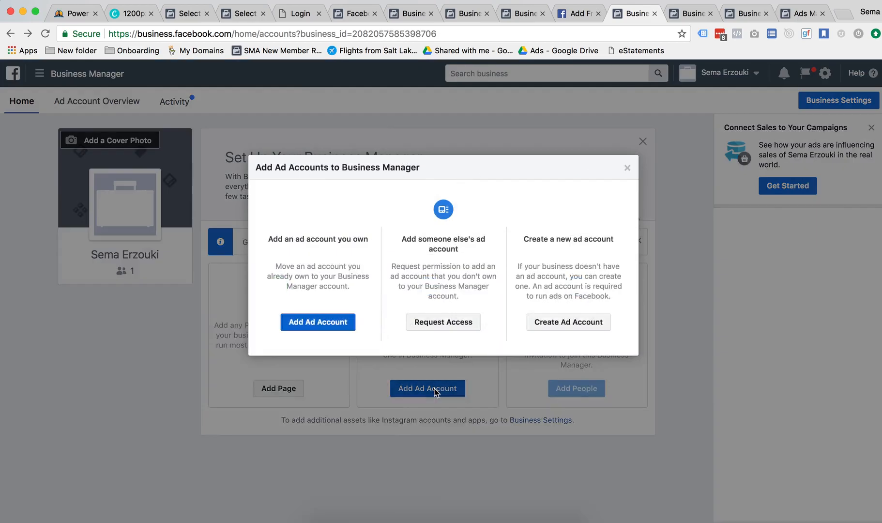
{"action": "mouse_move", "coordinate": [442, 322]}
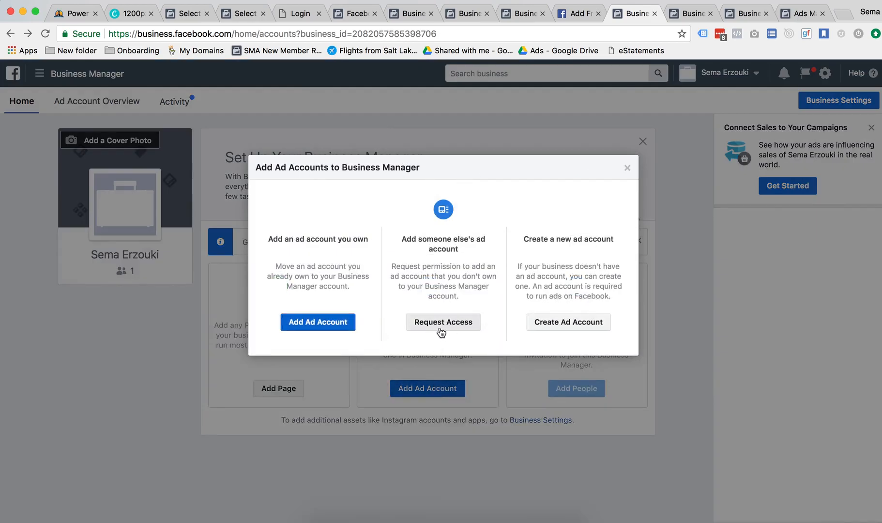
Choose Request Access to add someone else's ad account.
{"action": "left_click", "coordinate": [443, 322]}
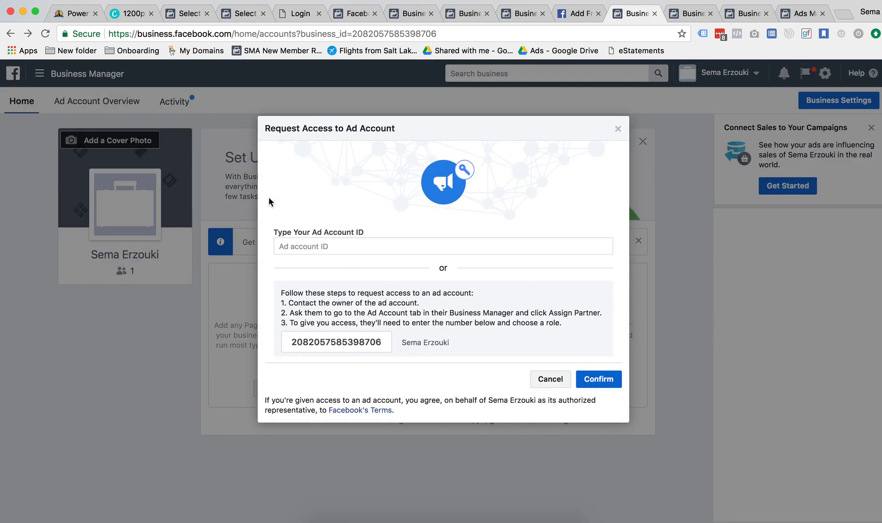
{"action": "double_click", "coordinate": [319, 232]}
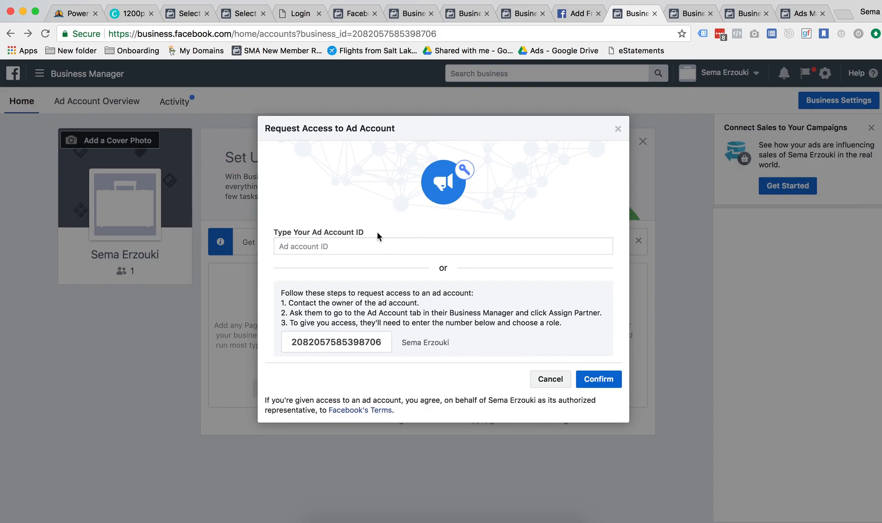
{"action": "mouse_move", "coordinate": [425, 238]}
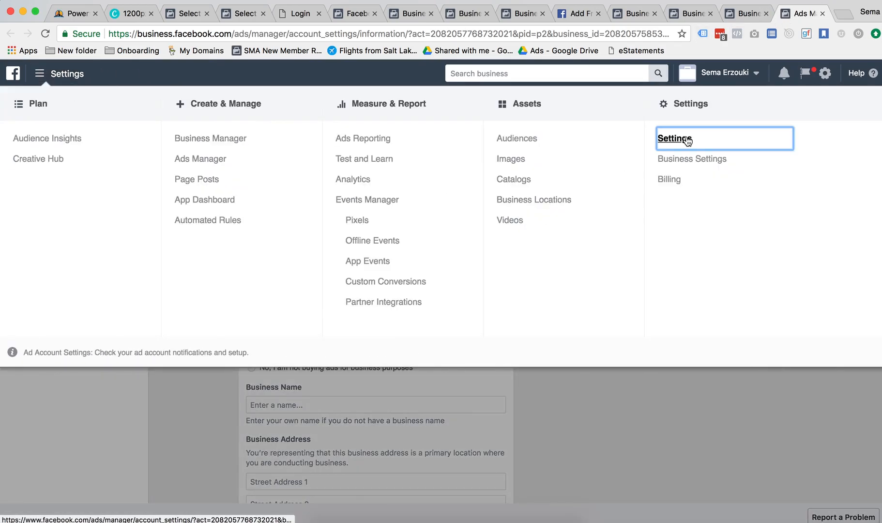
Select the Dan Henry ad account ID on its settings page, then return to the request form.
{"action": "left_click", "coordinate": [674, 138]}
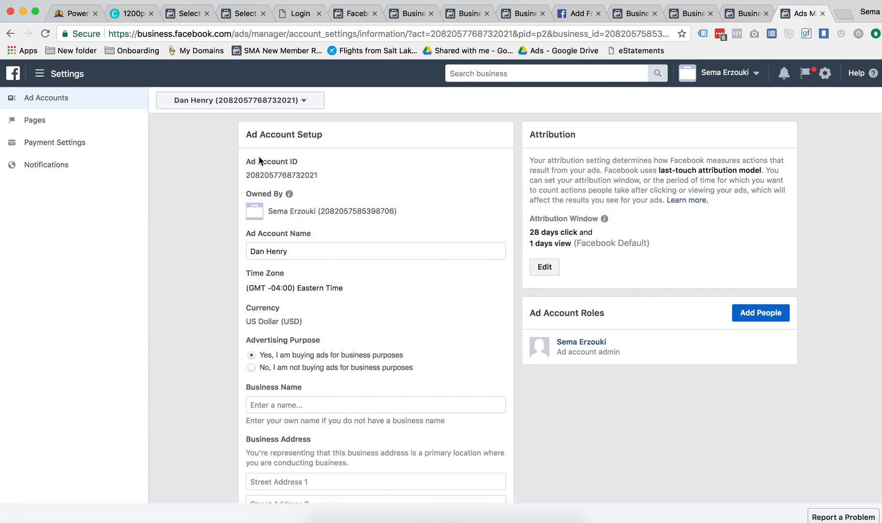
{"action": "double_click", "coordinate": [282, 175]}
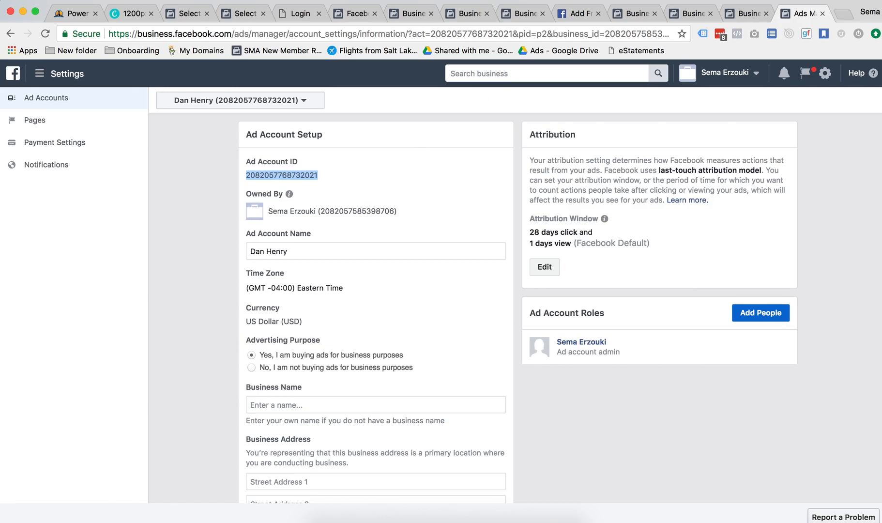
{"action": "left_click", "coordinate": [635, 13]}
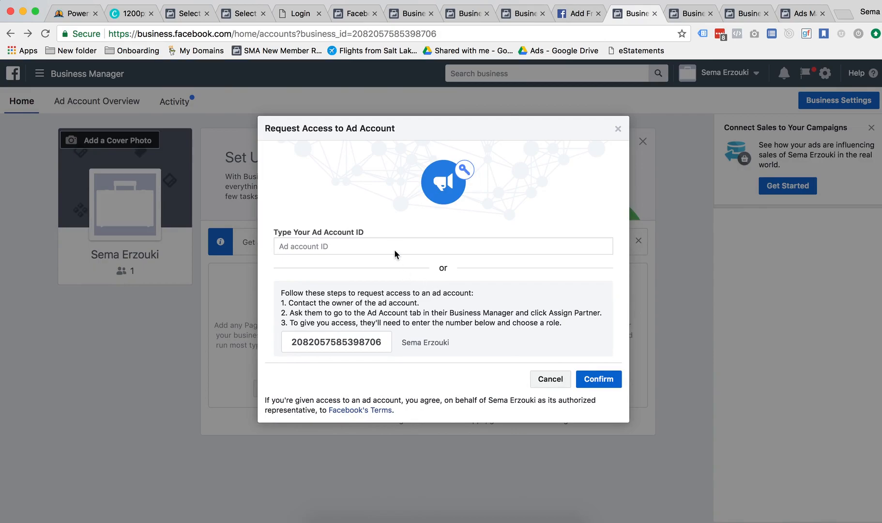
{"action": "type", "text": "2082057768732021"}
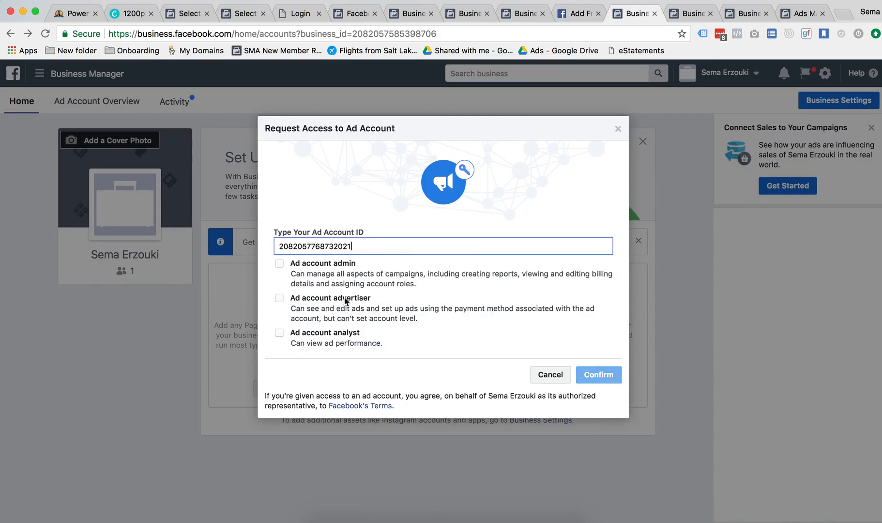
{"action": "left_click", "coordinate": [279, 298]}
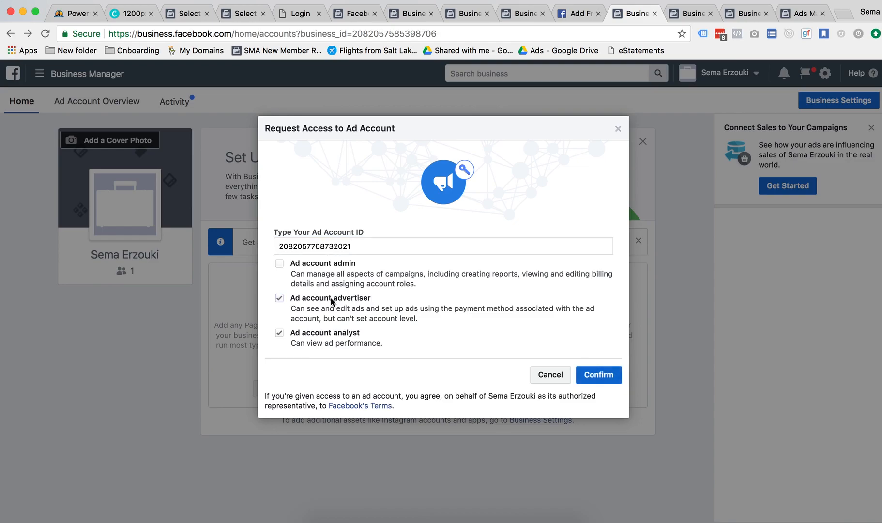
{"action": "mouse_move", "coordinate": [598, 374]}
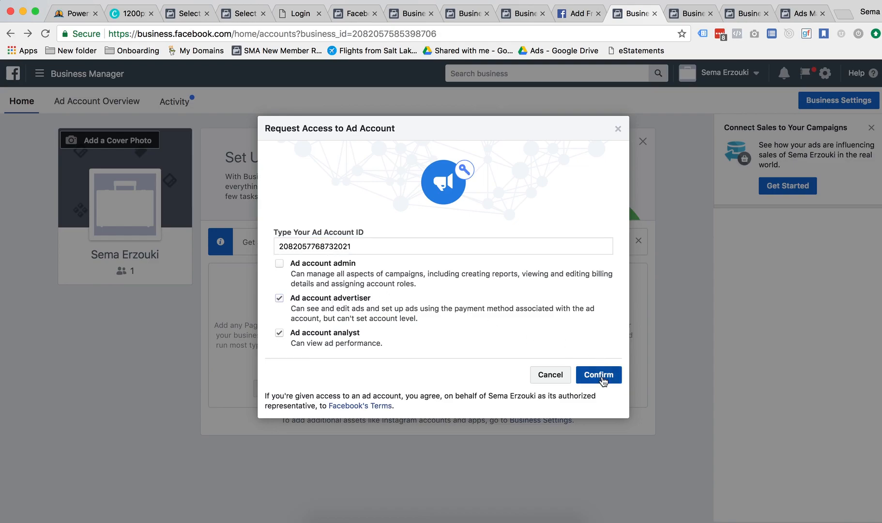
{"action": "left_click", "coordinate": [598, 374]}
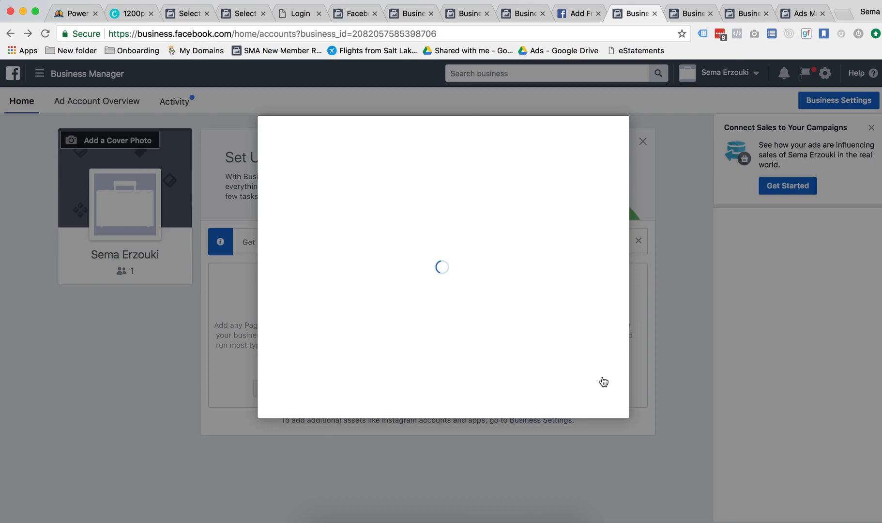